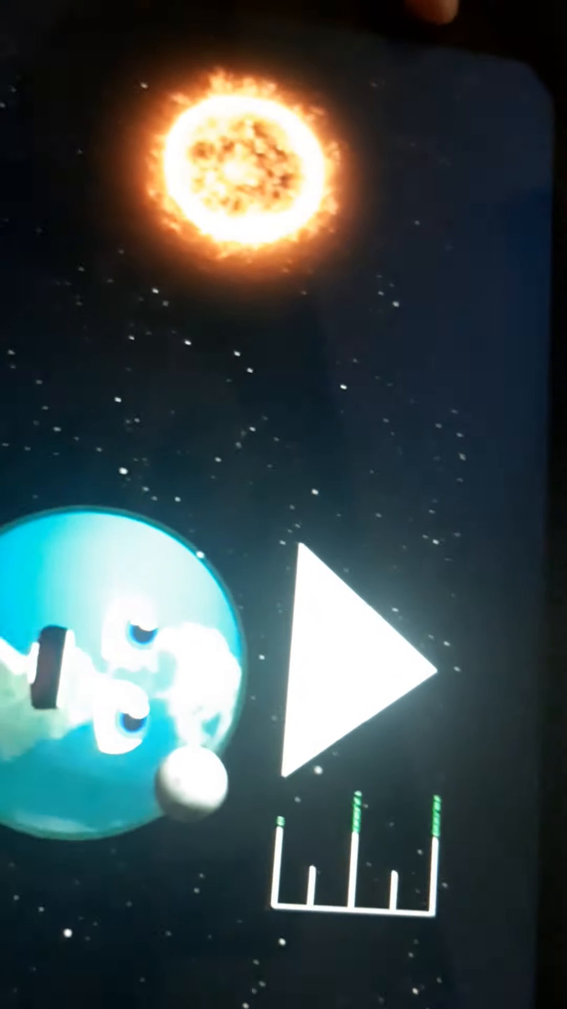
Step: Resume playback of the paused sun, Earth and Moon animation on the tablet
click(348, 669)
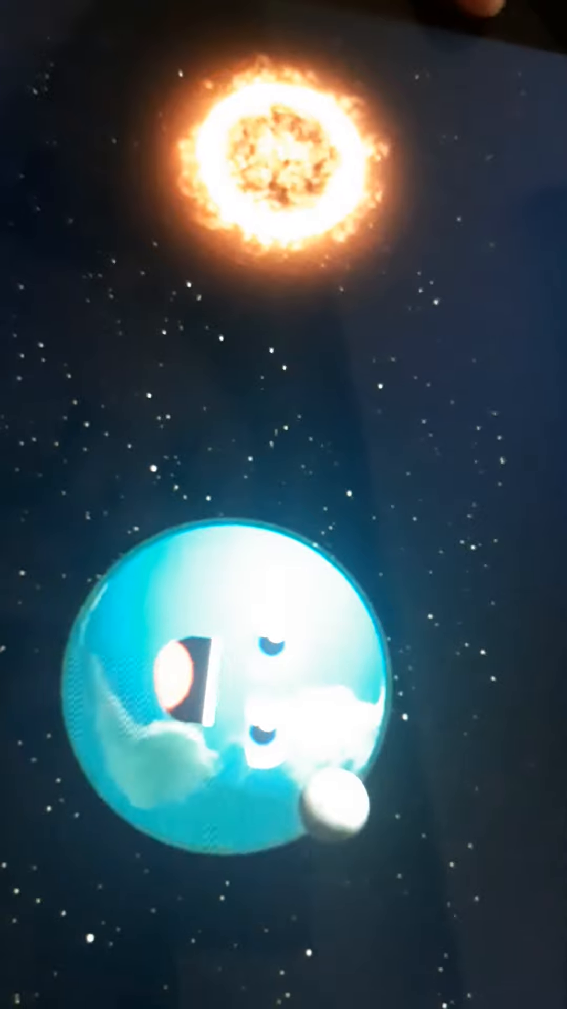